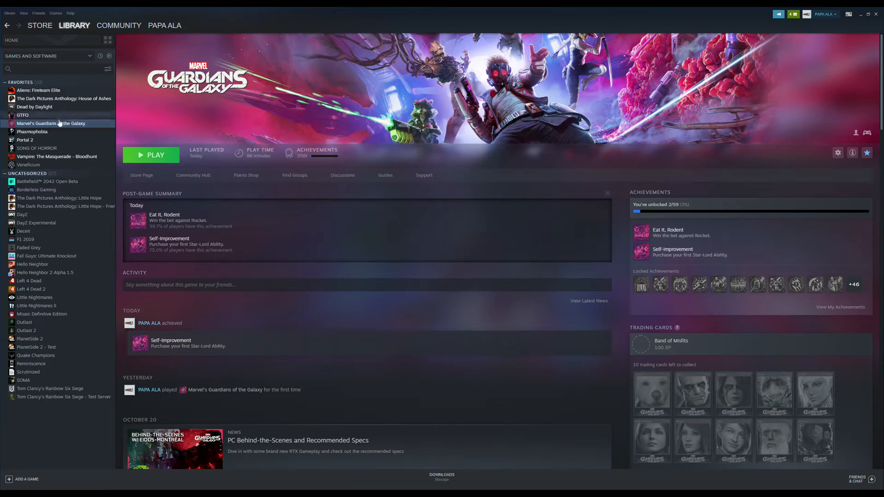
pyautogui.moveTo(58, 127)
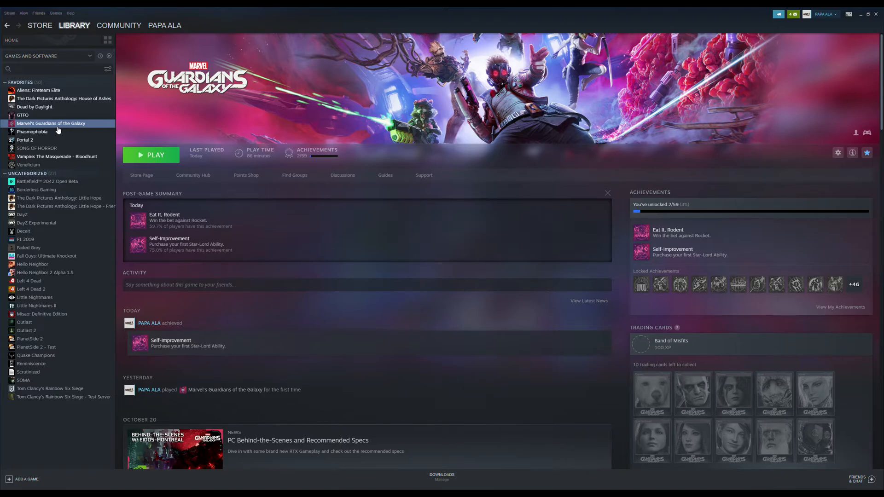
# Set Guardians of the Galaxy's controller override to Enable Steam Input via its Properties.
pyautogui.rightClick(51, 123)
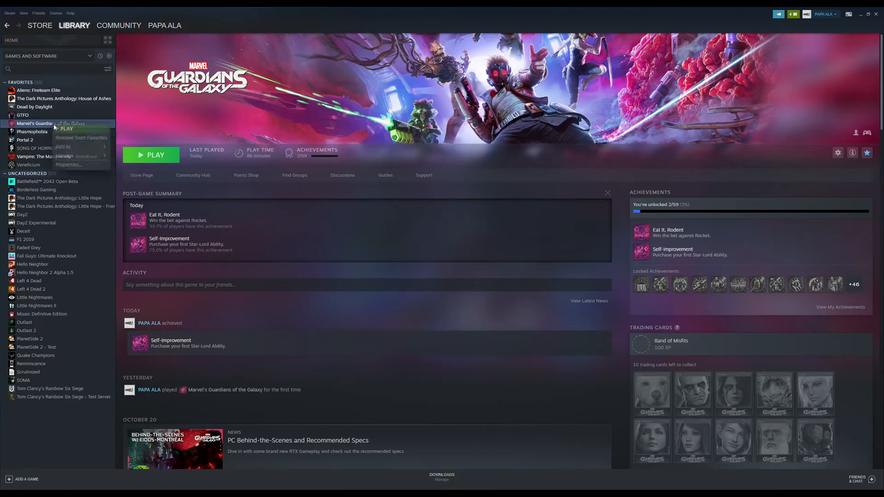
pyautogui.click(68, 164)
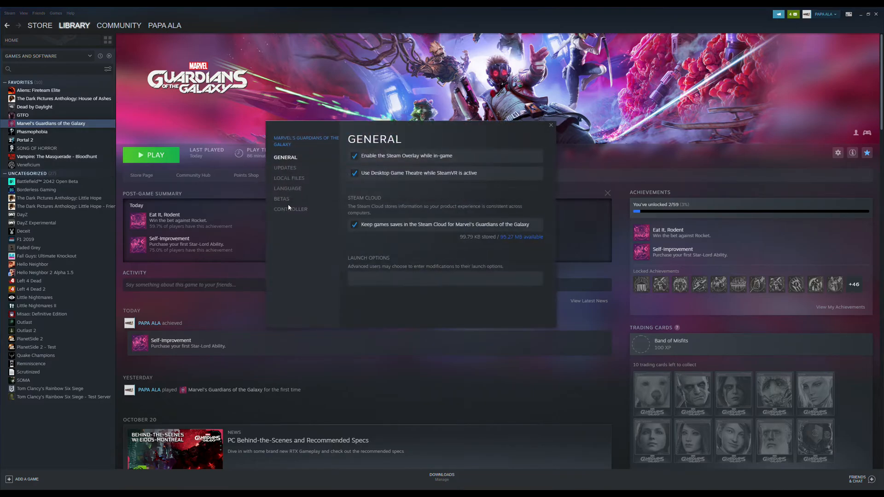
pyautogui.click(290, 209)
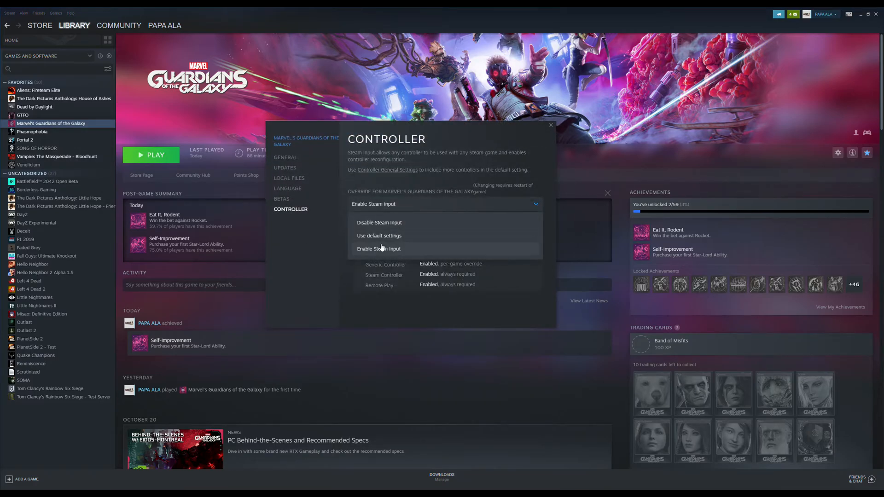
pyautogui.click(378, 248)
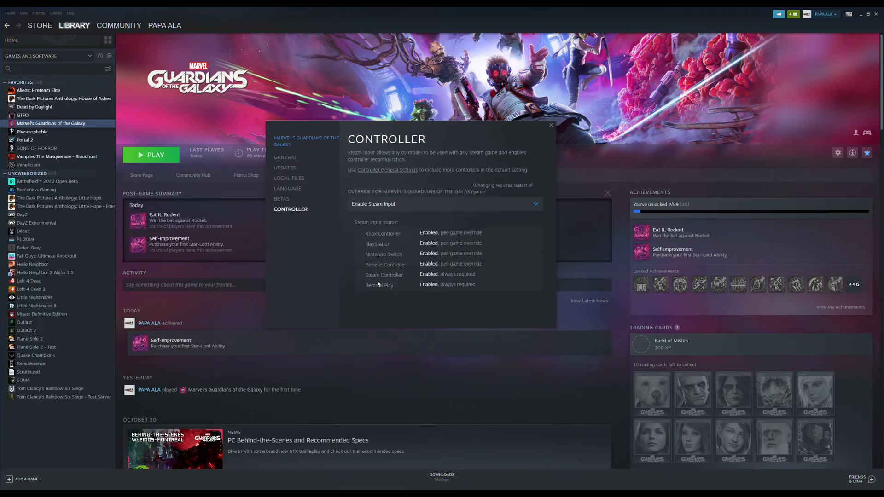
pyautogui.moveTo(371, 240)
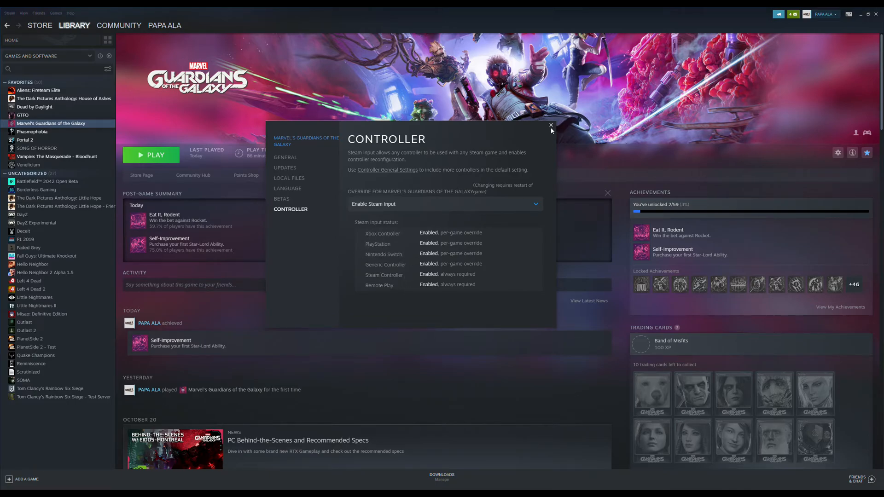
# Close the Properties dialog and return to the game's library page.
pyautogui.click(550, 124)
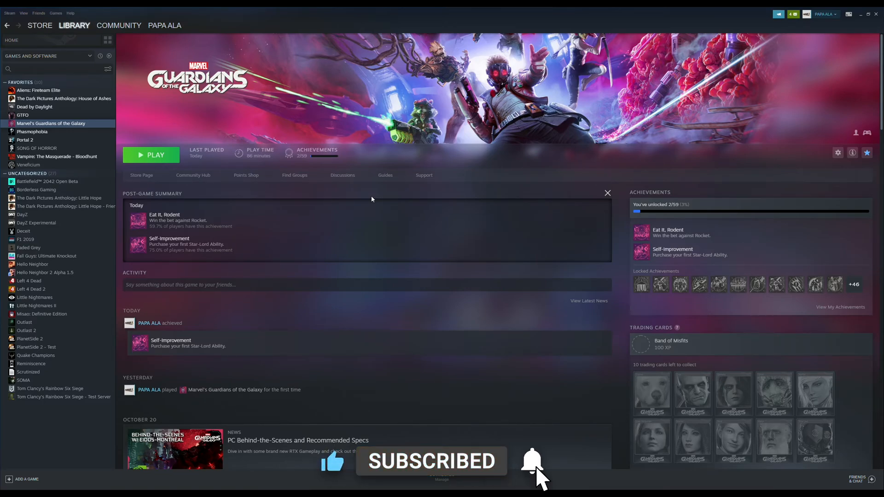
pyautogui.click(530, 461)
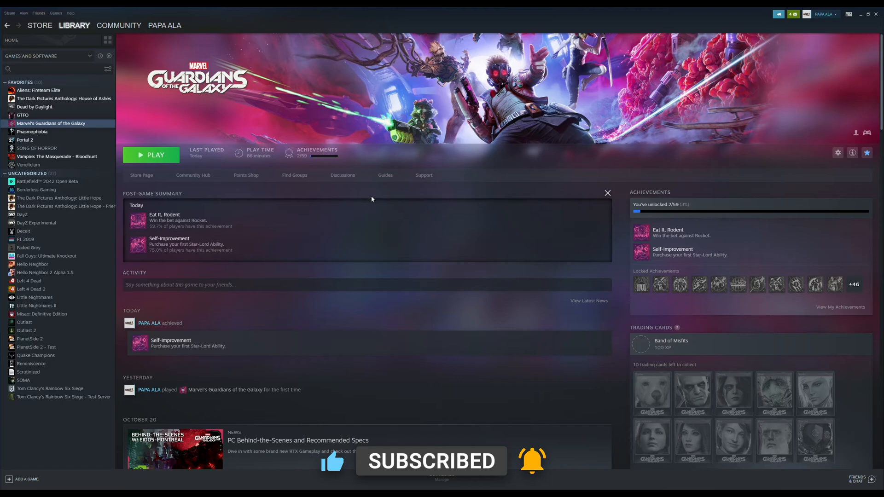